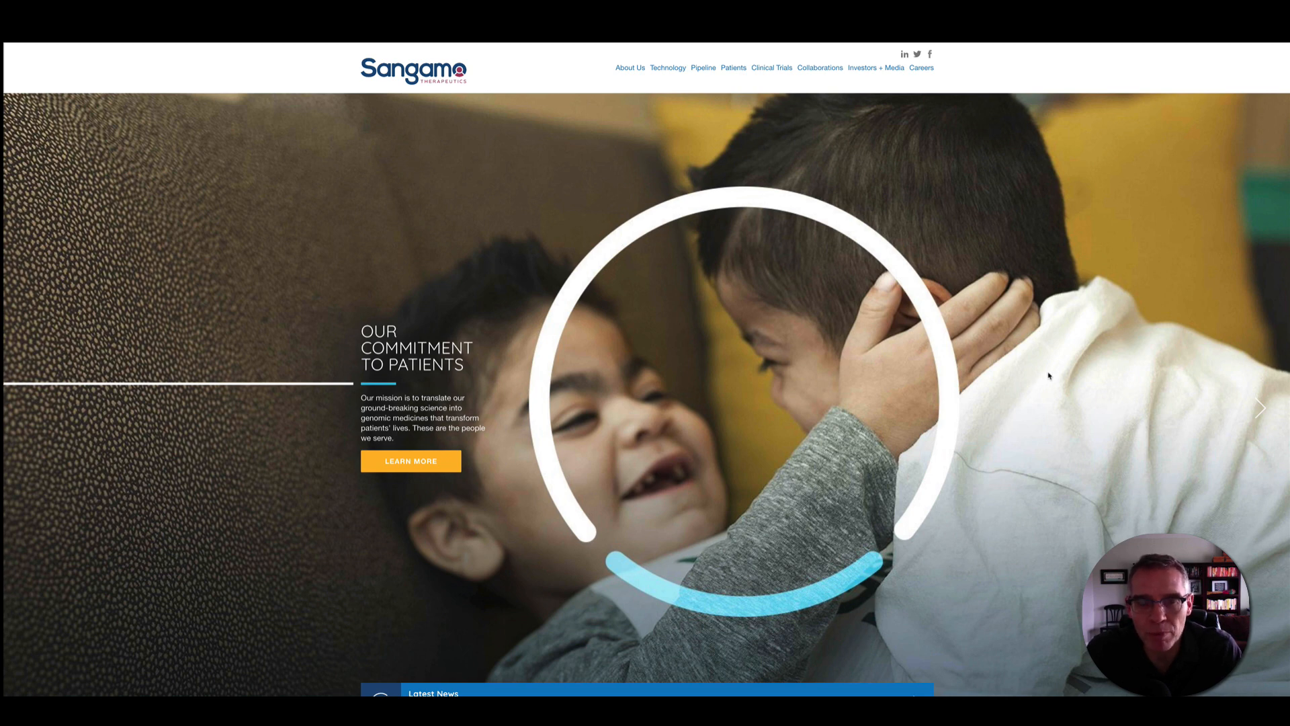
Step: Go to the Collaborations page to see partners Biogen, Kite, Novartis, Pfizer, Sanofi and Takeda
{"action": "left_click", "coordinate": [819, 68]}
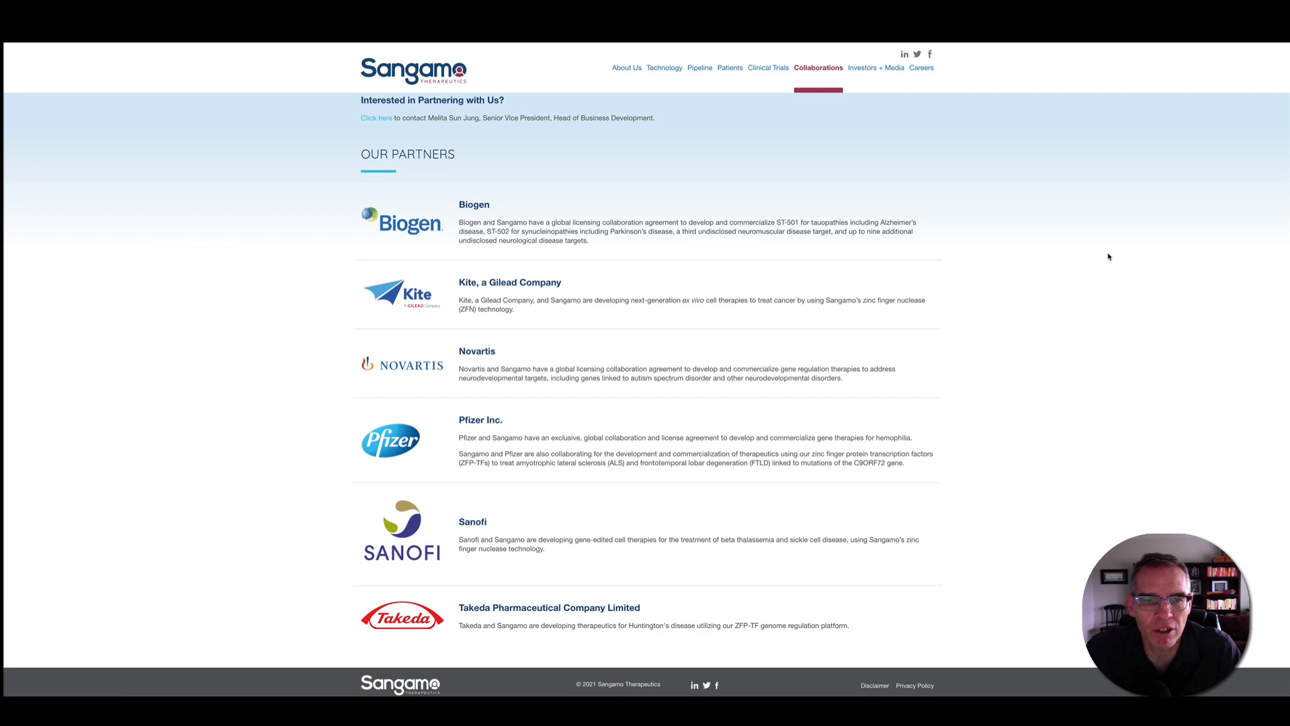
{"action": "mouse_move", "coordinate": [1103, 260]}
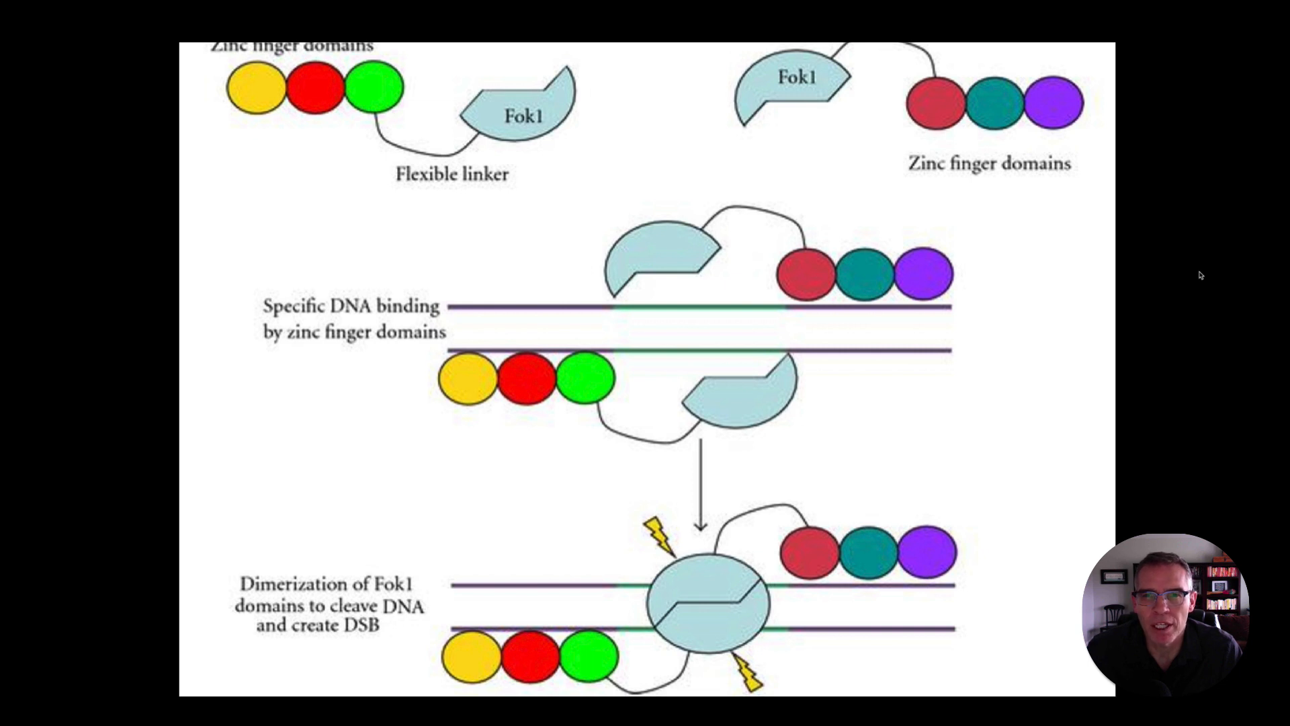
{"action": "mouse_move", "coordinate": [1061, 281]}
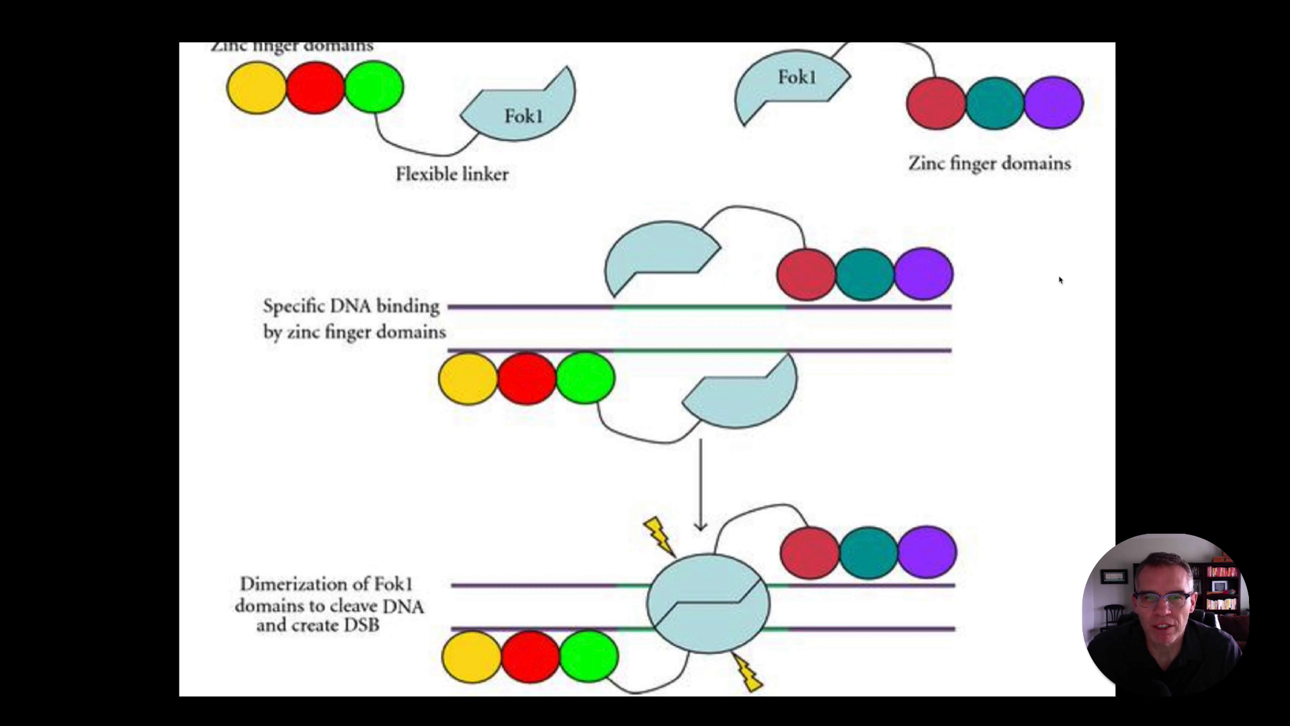
{"action": "mouse_move", "coordinate": [1035, 106]}
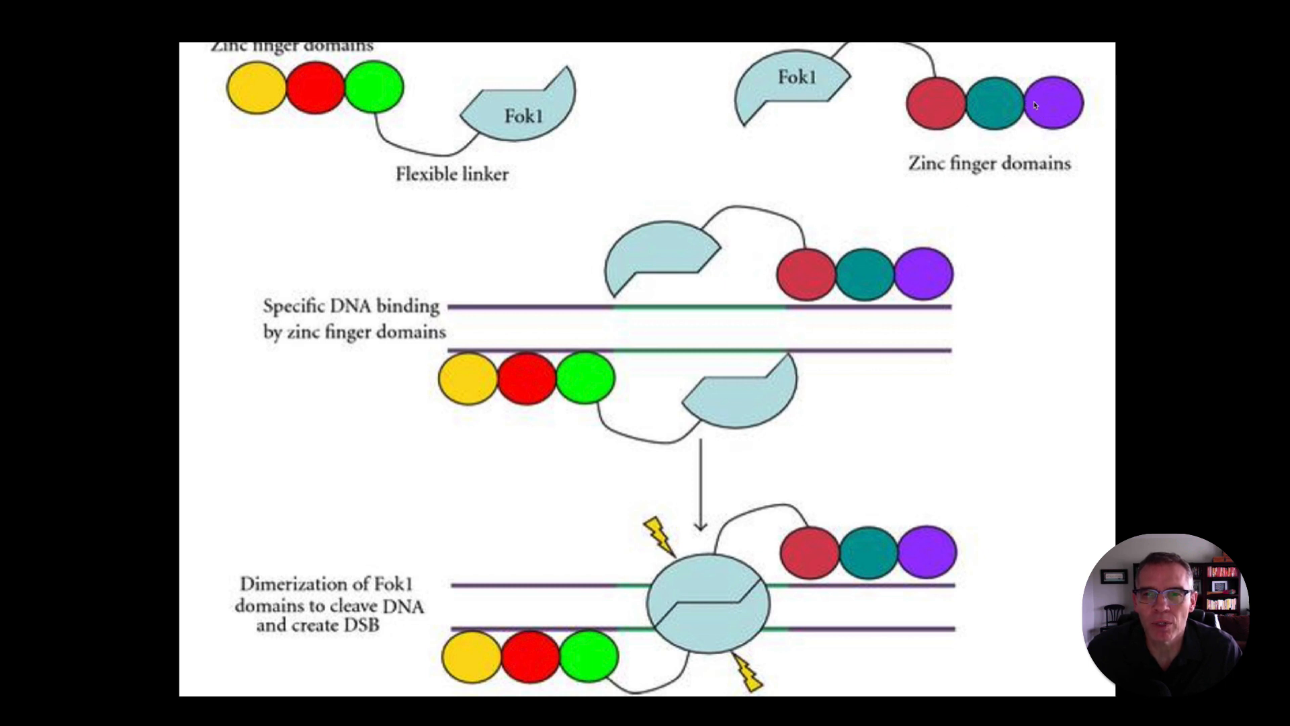
{"action": "mouse_move", "coordinate": [1009, 152]}
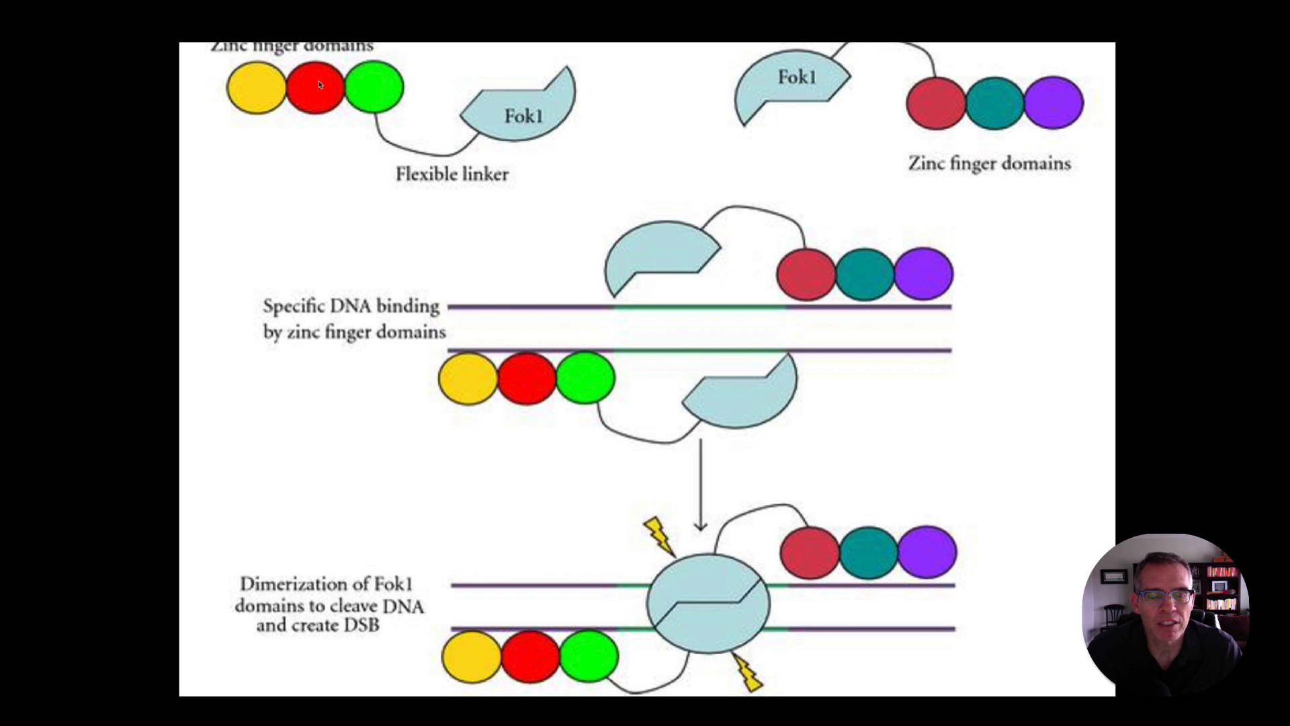
{"action": "mouse_move", "coordinate": [609, 175]}
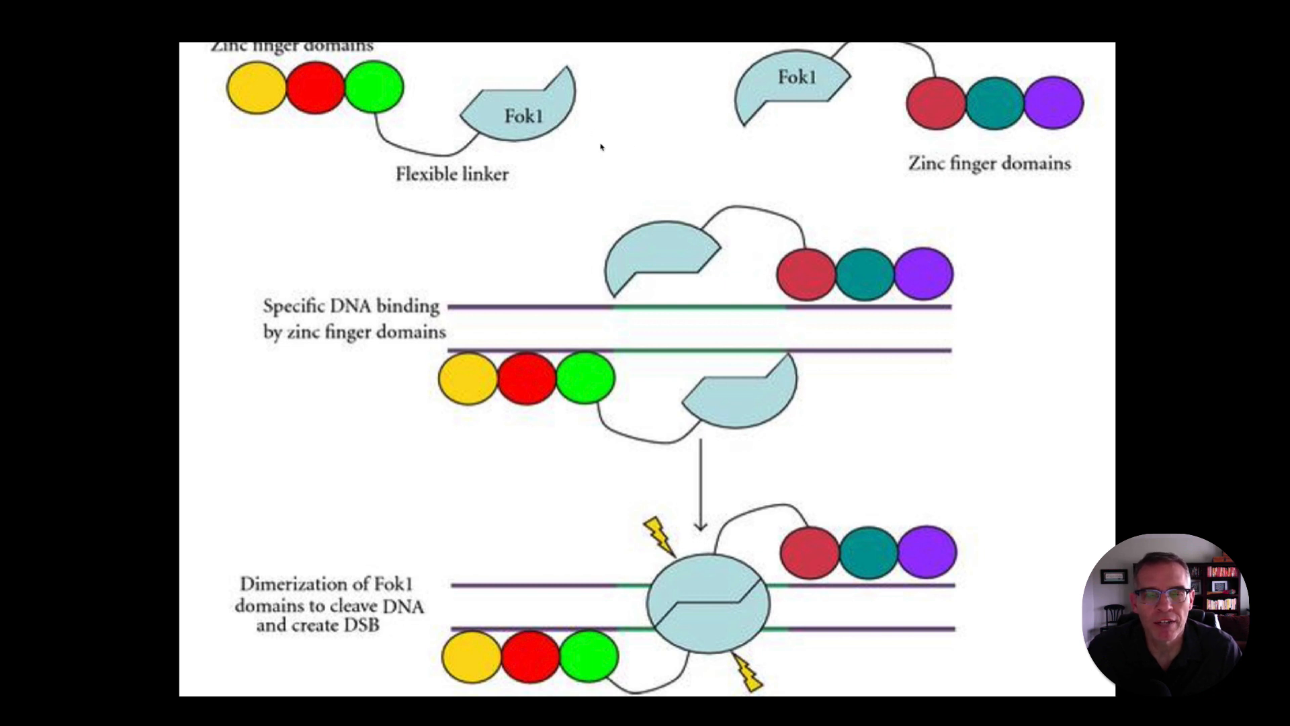
{"action": "mouse_move", "coordinate": [897, 400]}
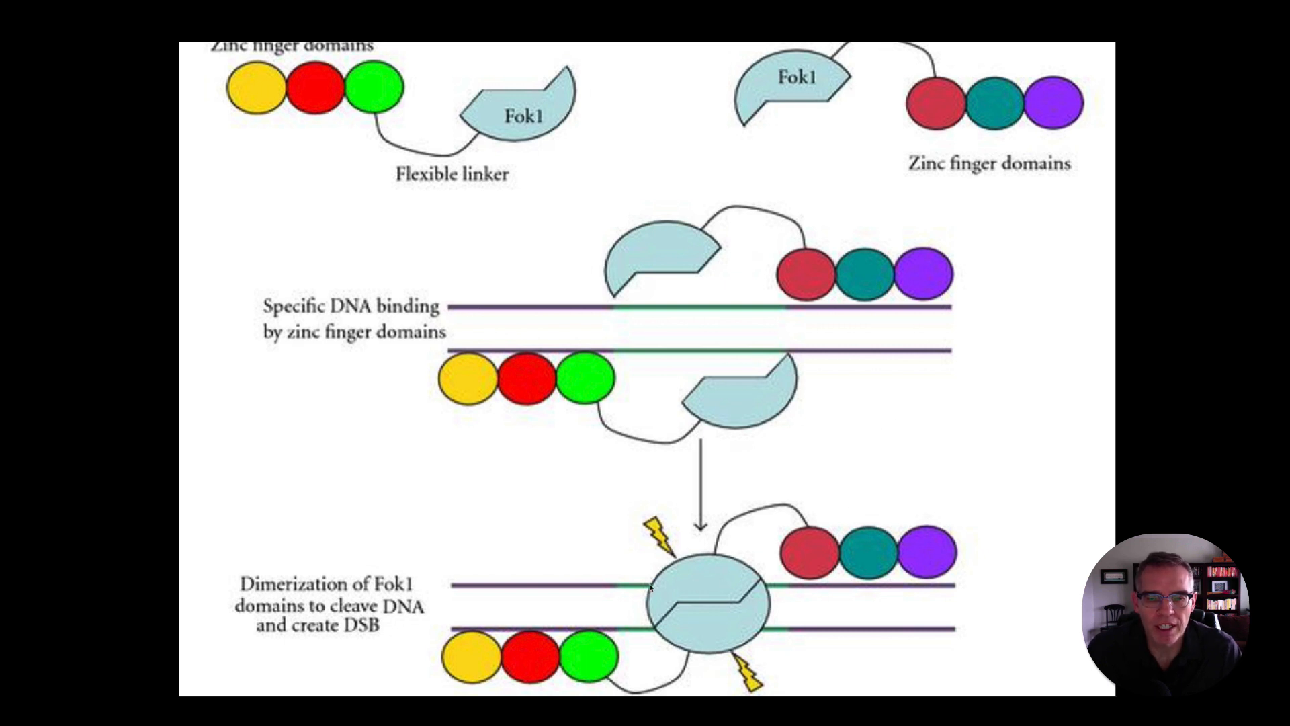
{"action": "mouse_move", "coordinate": [633, 590]}
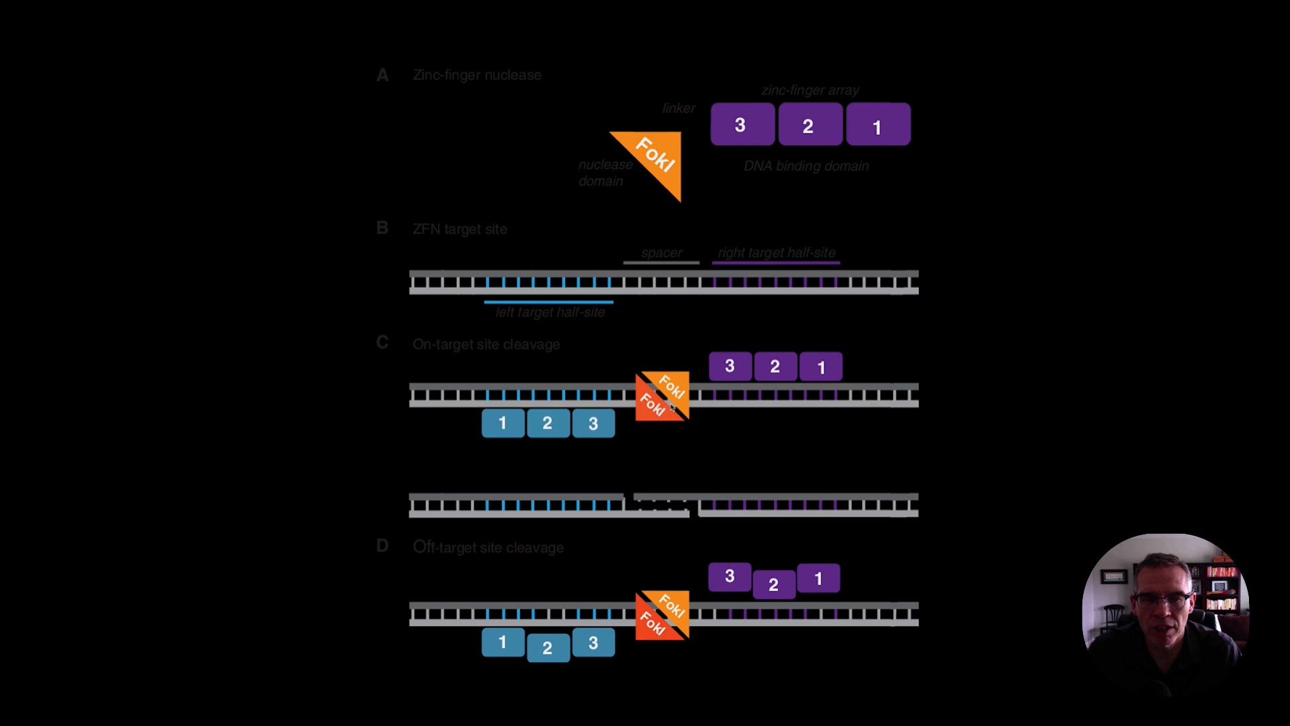
{"action": "mouse_move", "coordinate": [567, 432]}
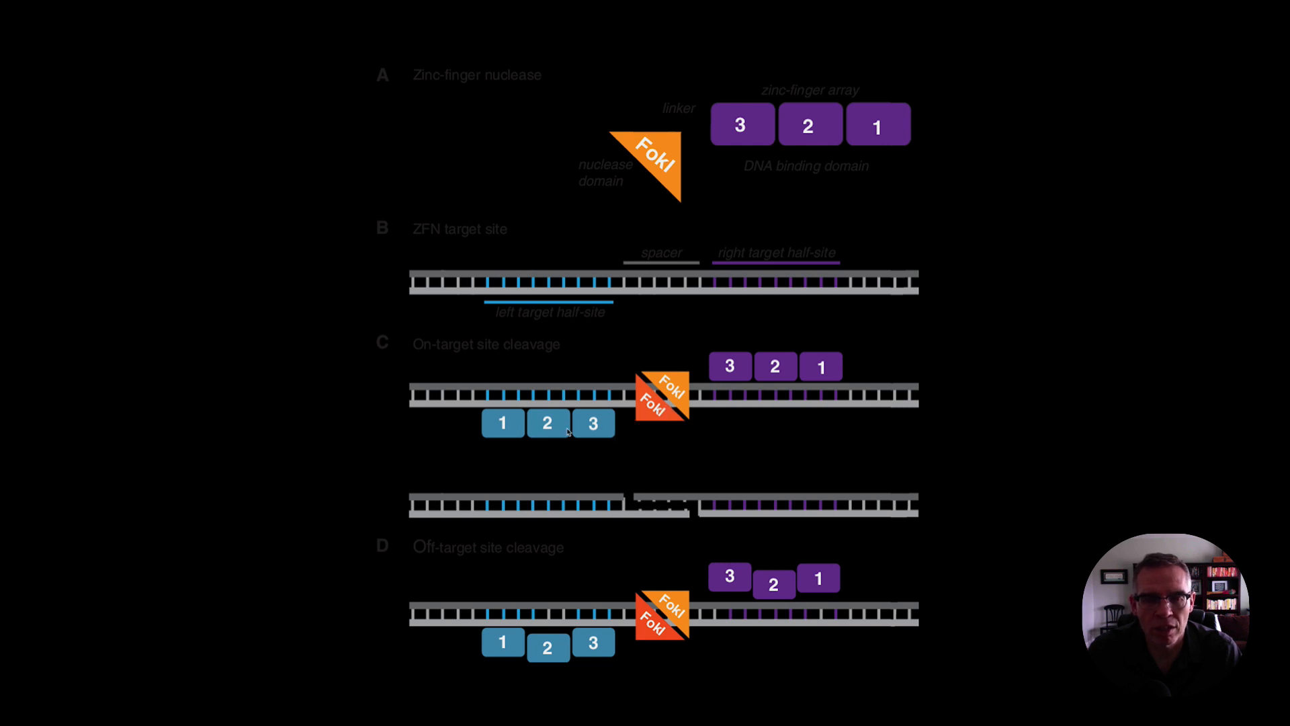
{"action": "mouse_move", "coordinate": [693, 401]}
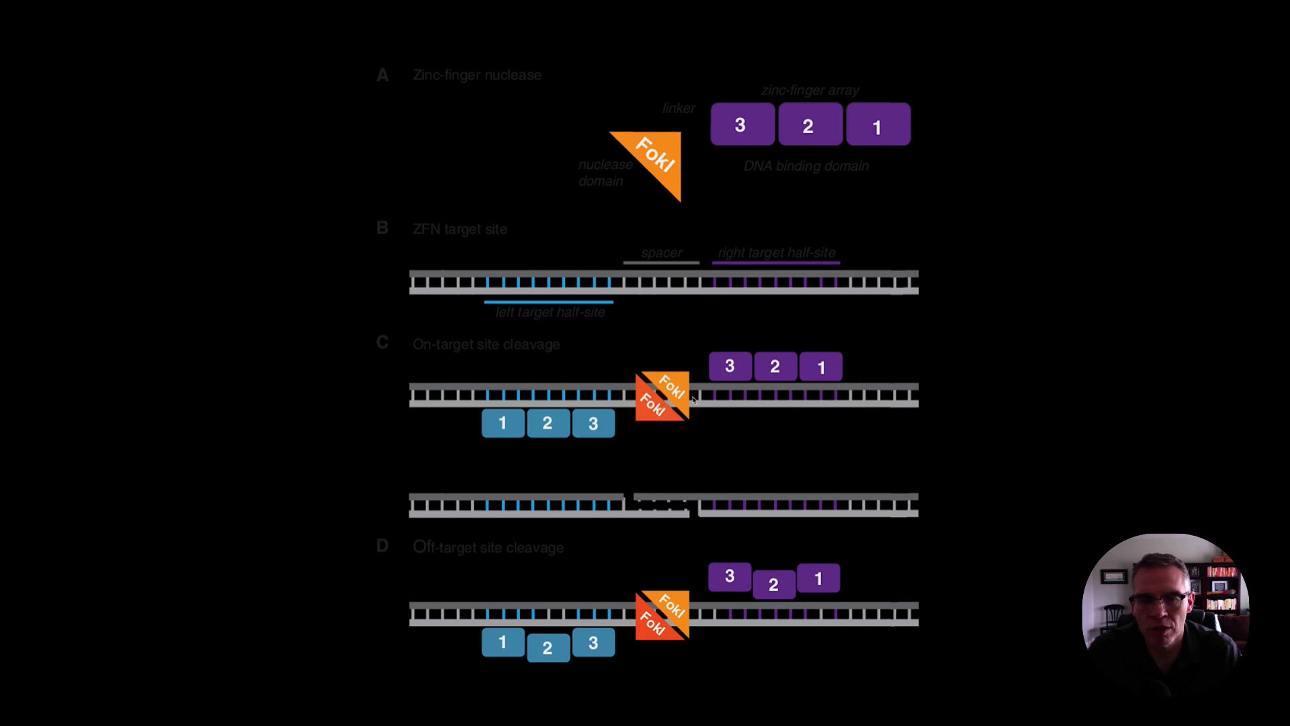
{"action": "mouse_move", "coordinate": [942, 404]}
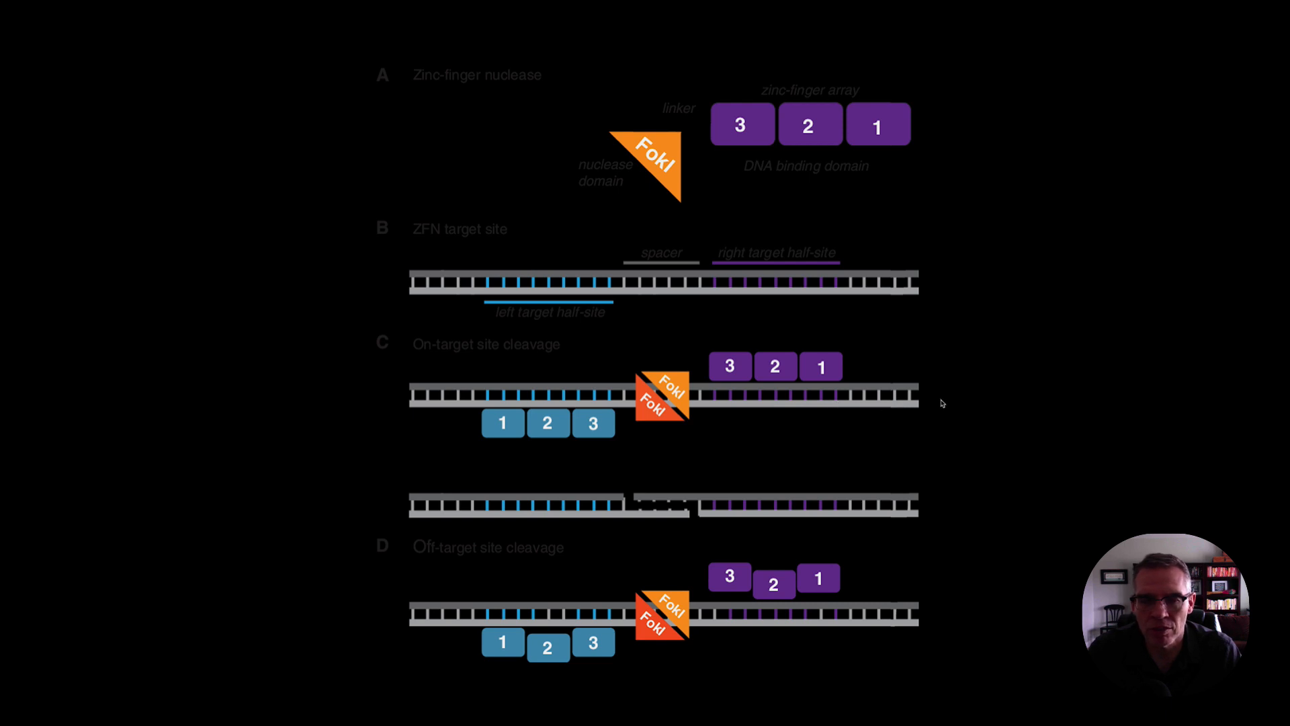
{"action": "mouse_move", "coordinate": [910, 451]}
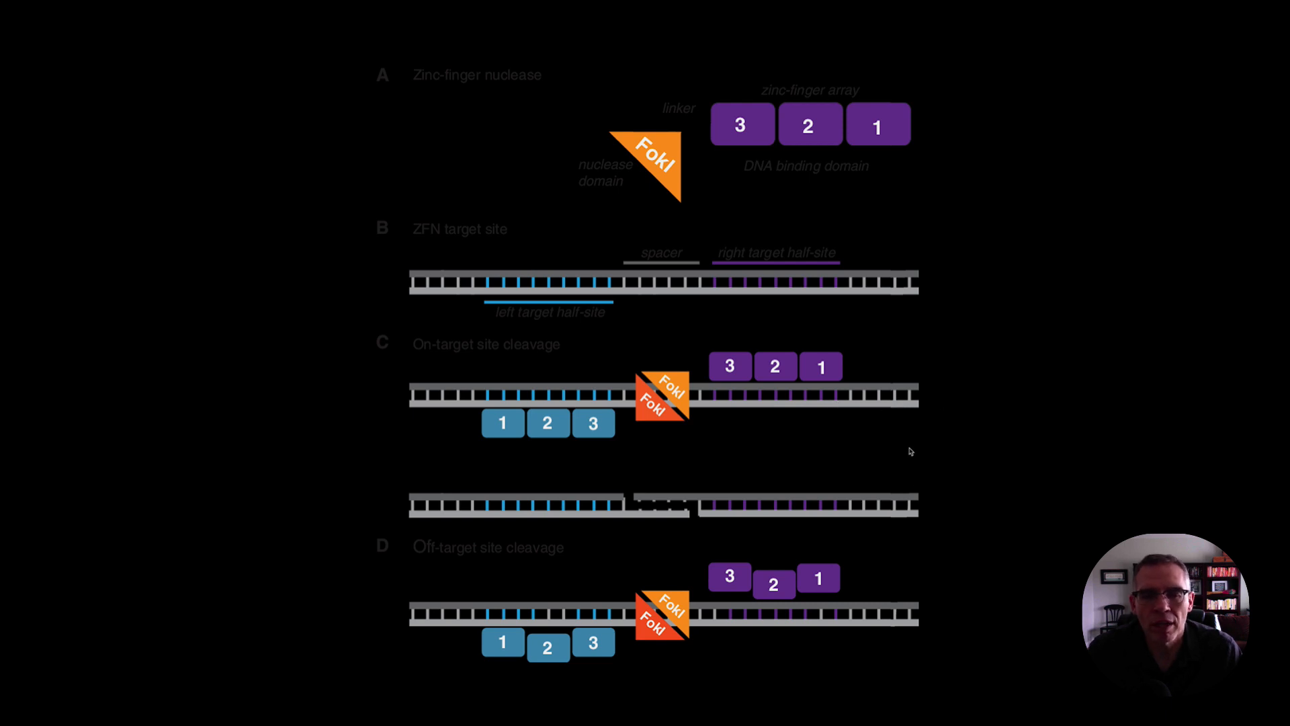
{"action": "mouse_move", "coordinate": [933, 491]}
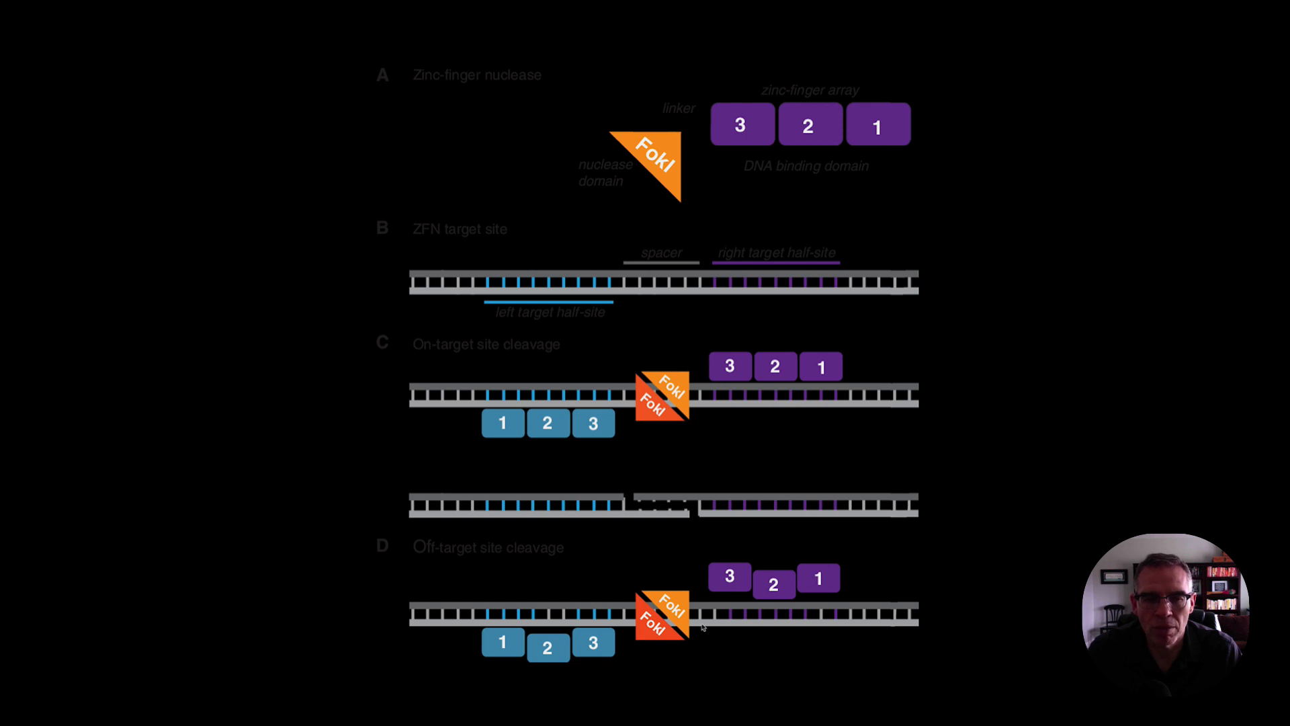
{"action": "mouse_move", "coordinate": [785, 619]}
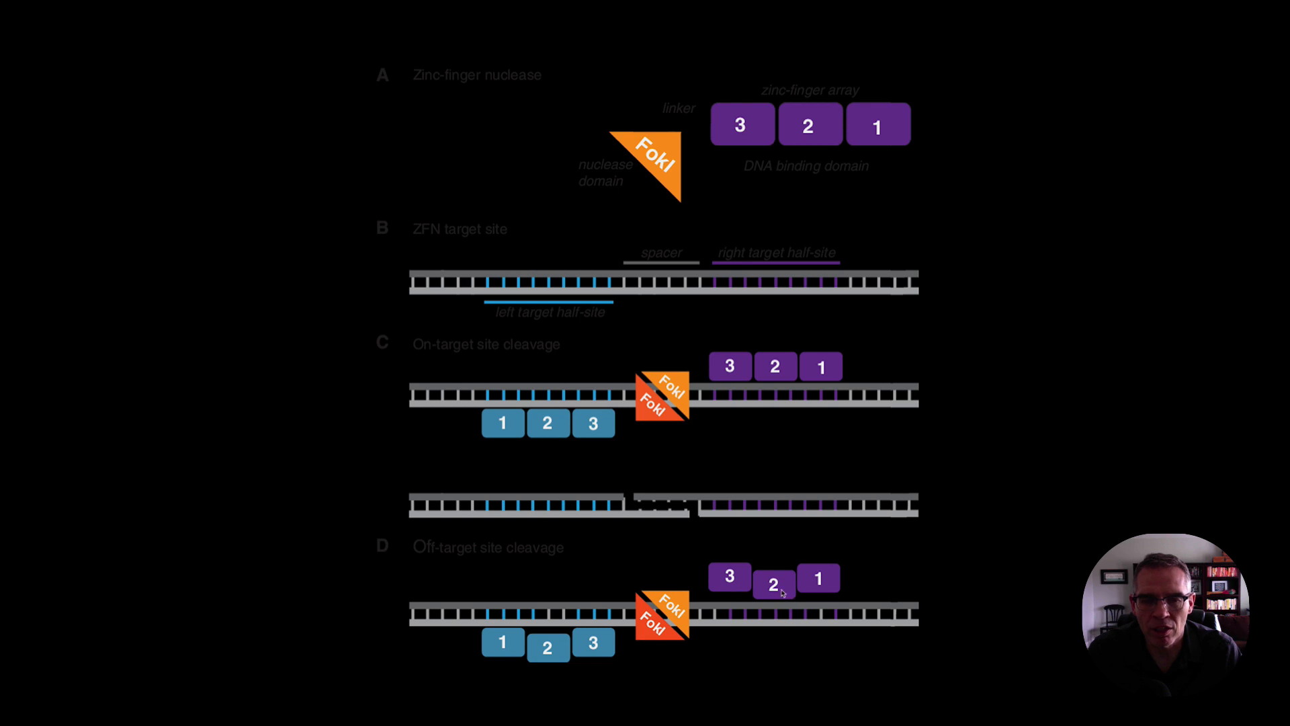
{"action": "mouse_move", "coordinate": [821, 618]}
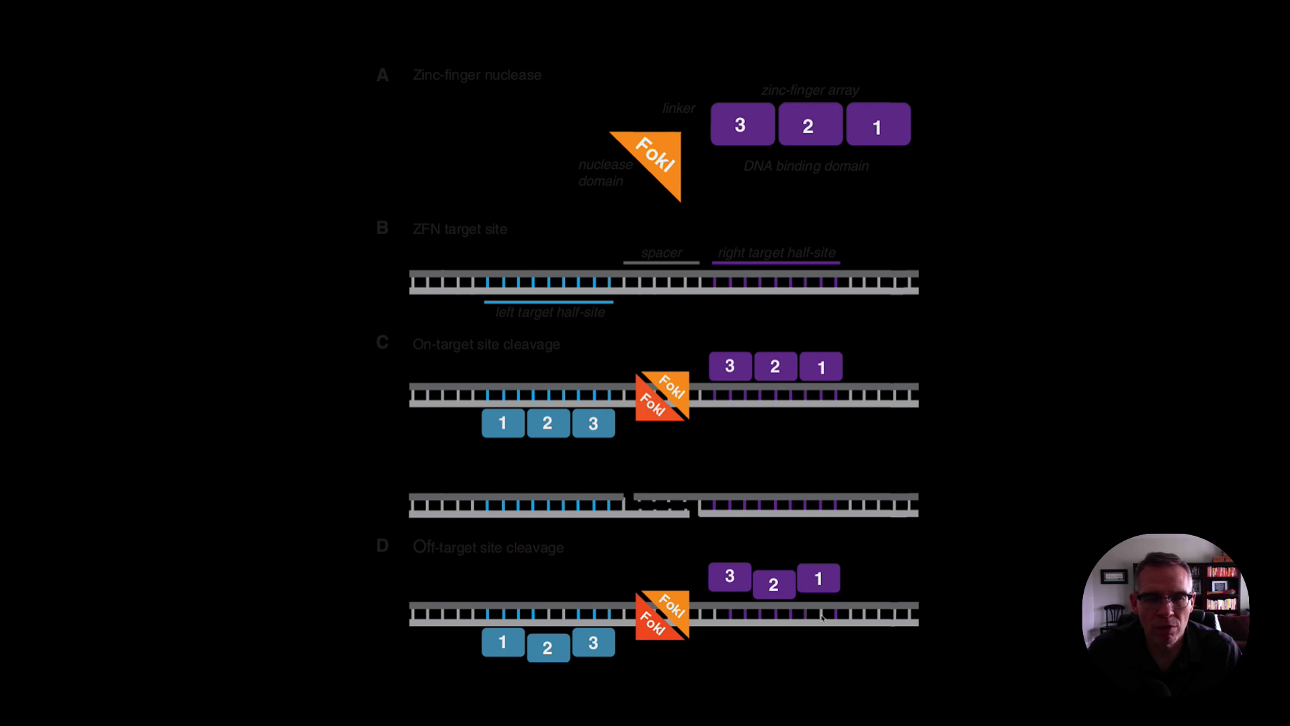
{"action": "mouse_move", "coordinate": [814, 596]}
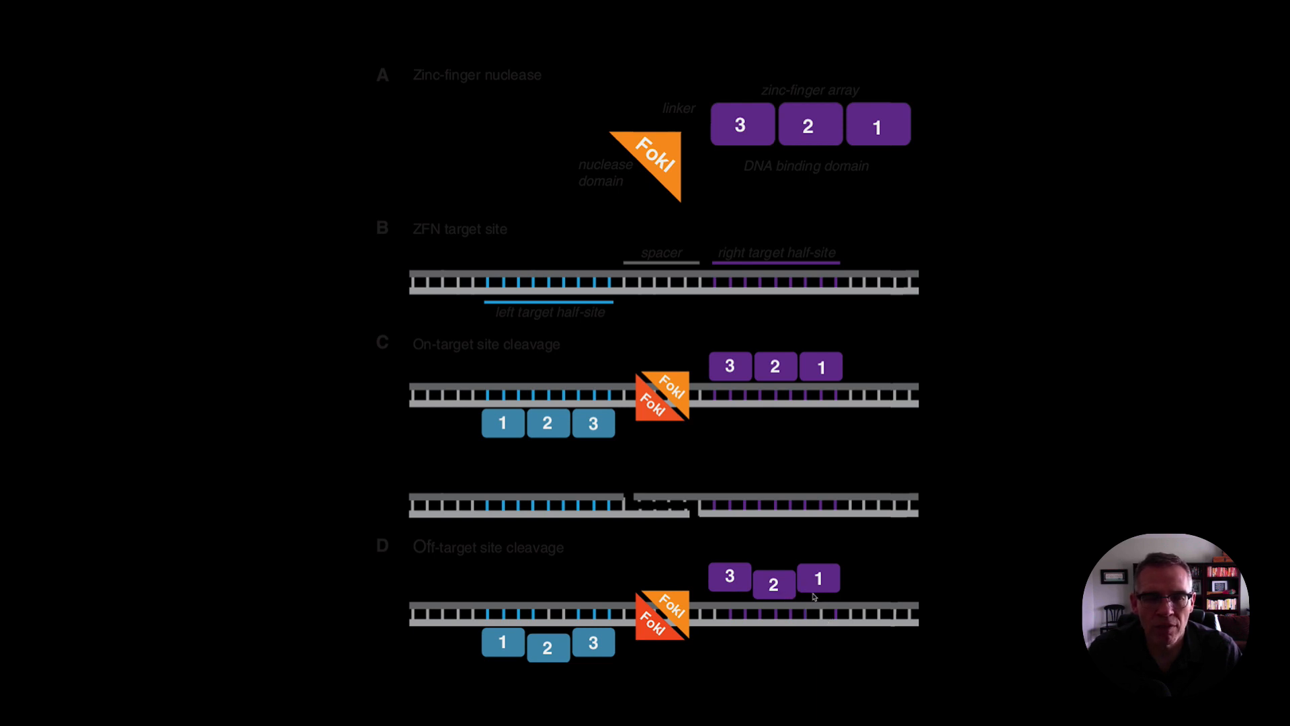
{"action": "mouse_move", "coordinate": [641, 666]}
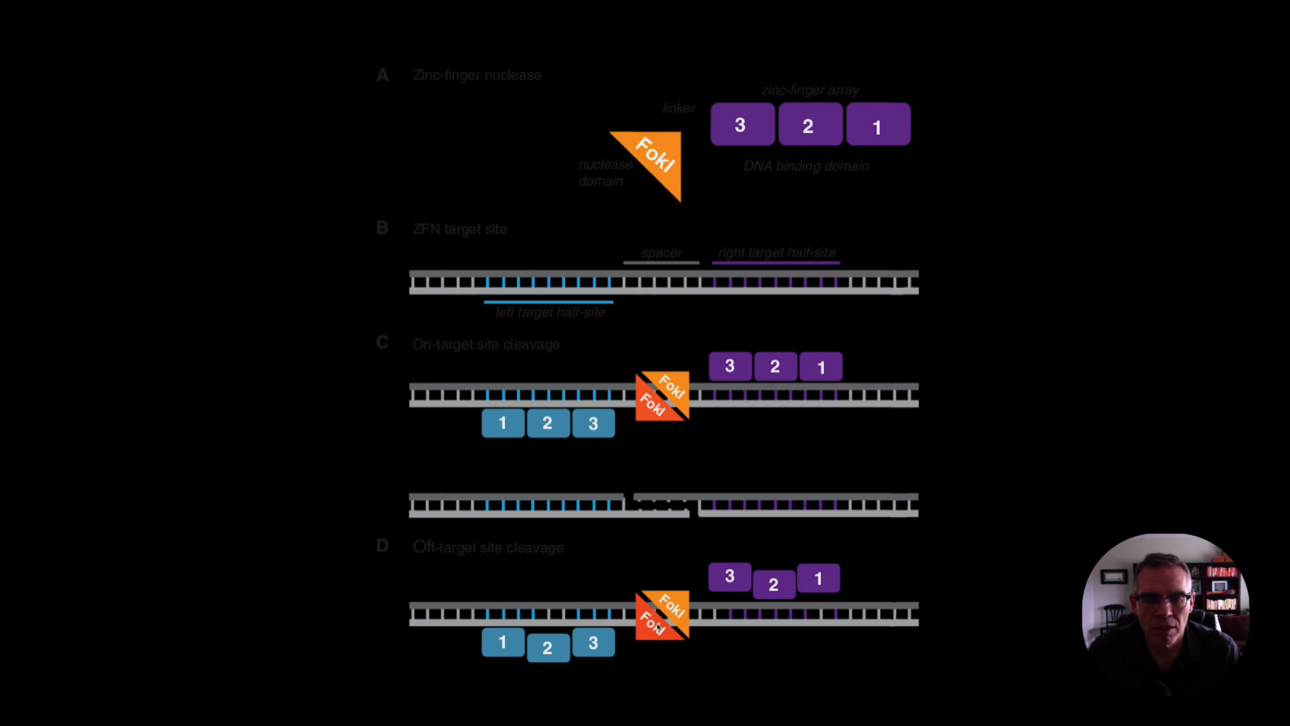
{"action": "mouse_move", "coordinate": [785, 673]}
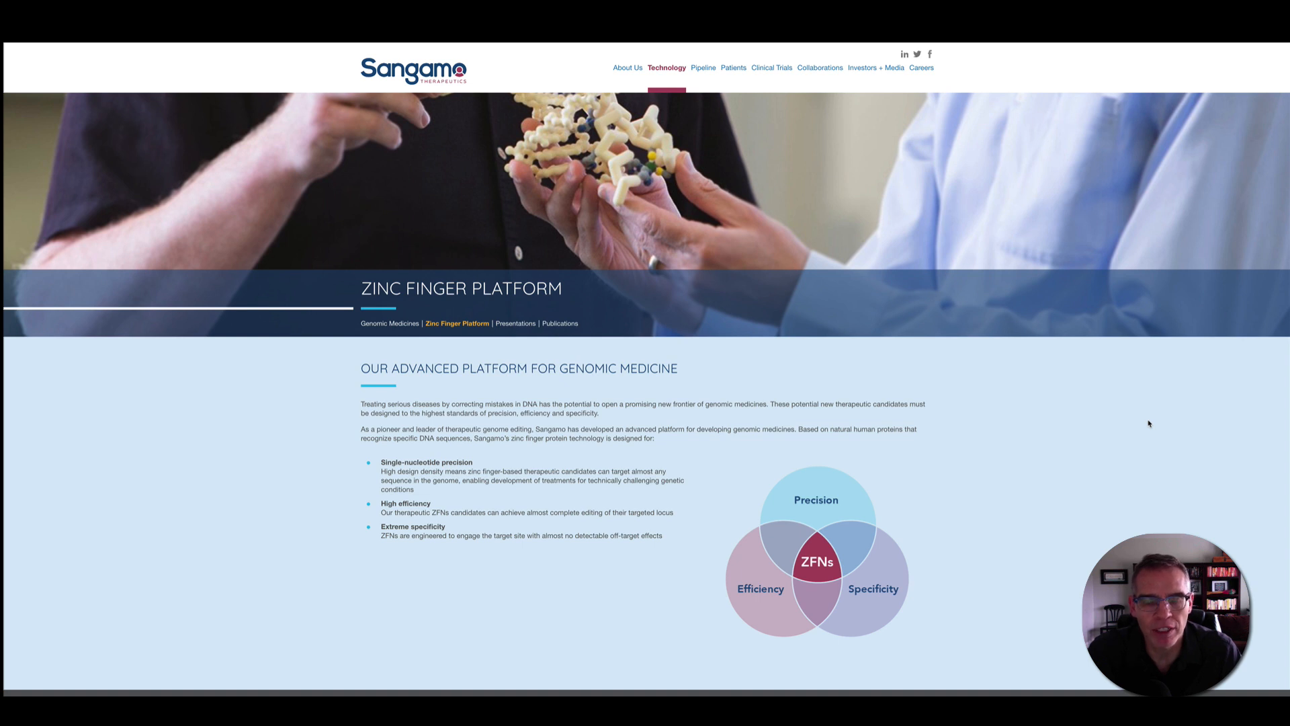
{"action": "left_click", "coordinate": [704, 67]}
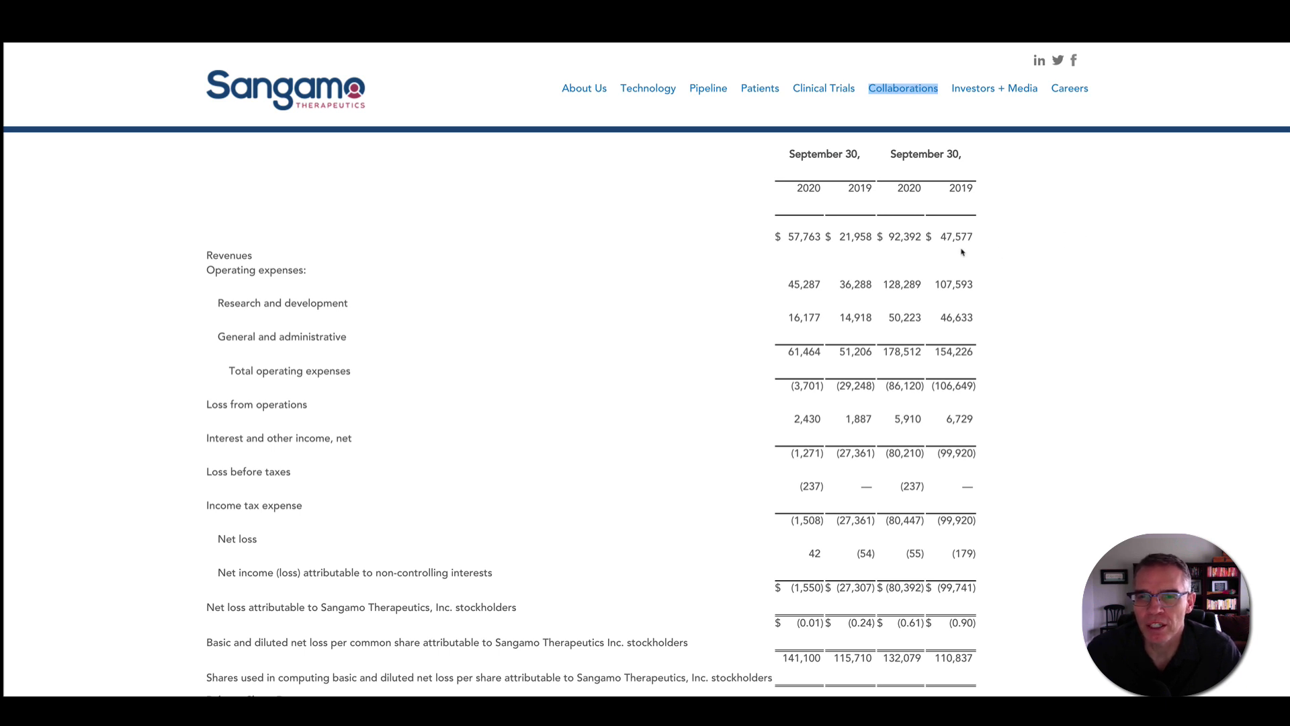
{"action": "mouse_move", "coordinate": [1012, 271]}
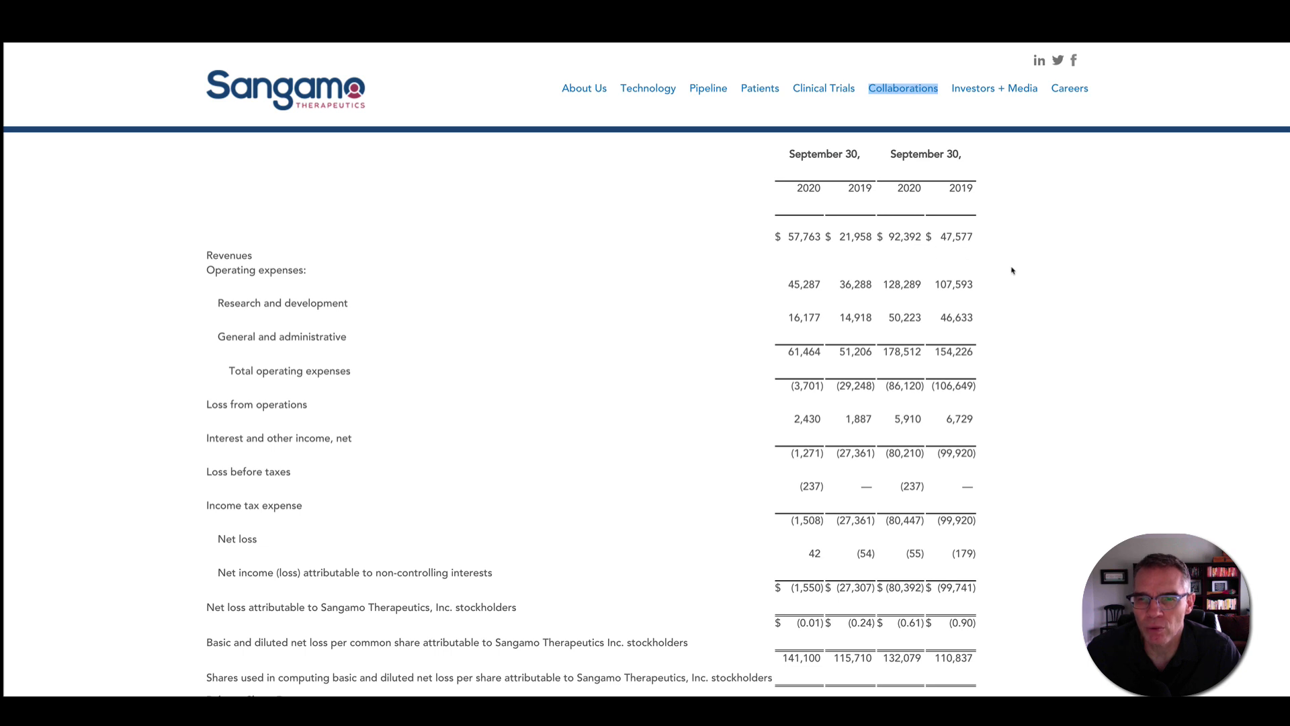
{"action": "mouse_move", "coordinate": [1031, 312]}
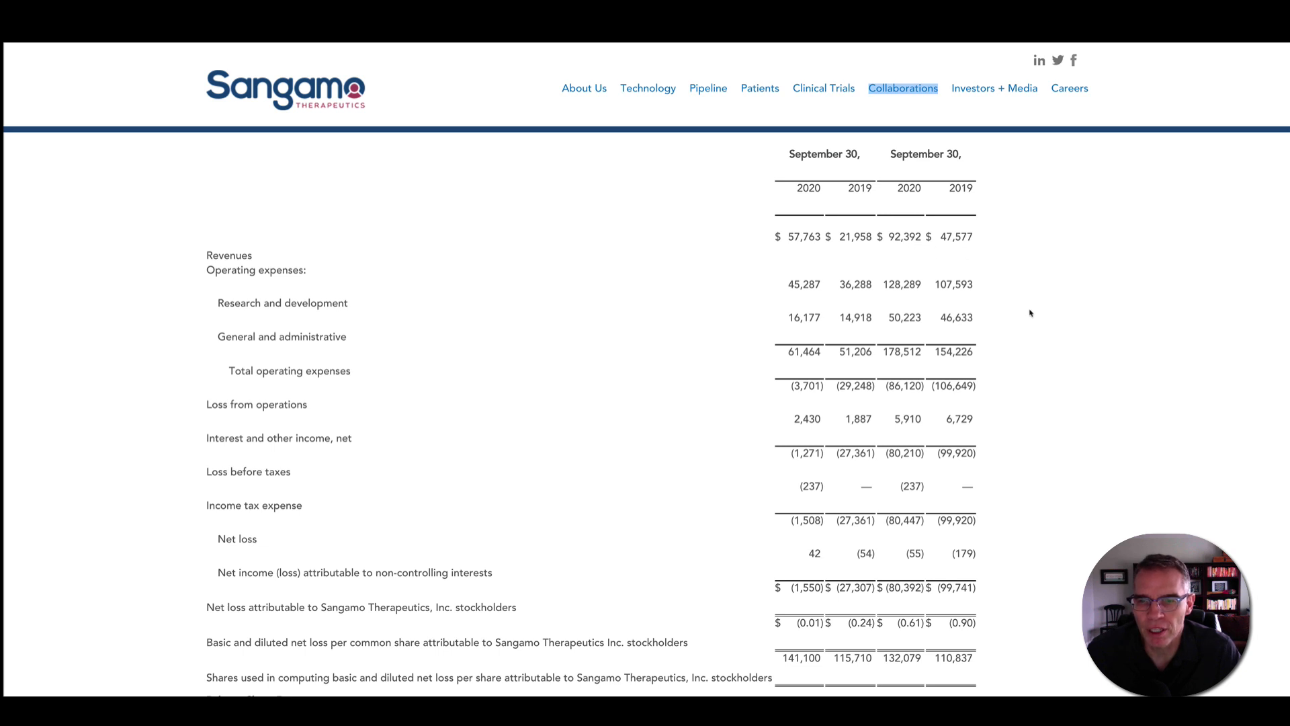
{"action": "mouse_move", "coordinate": [975, 396]}
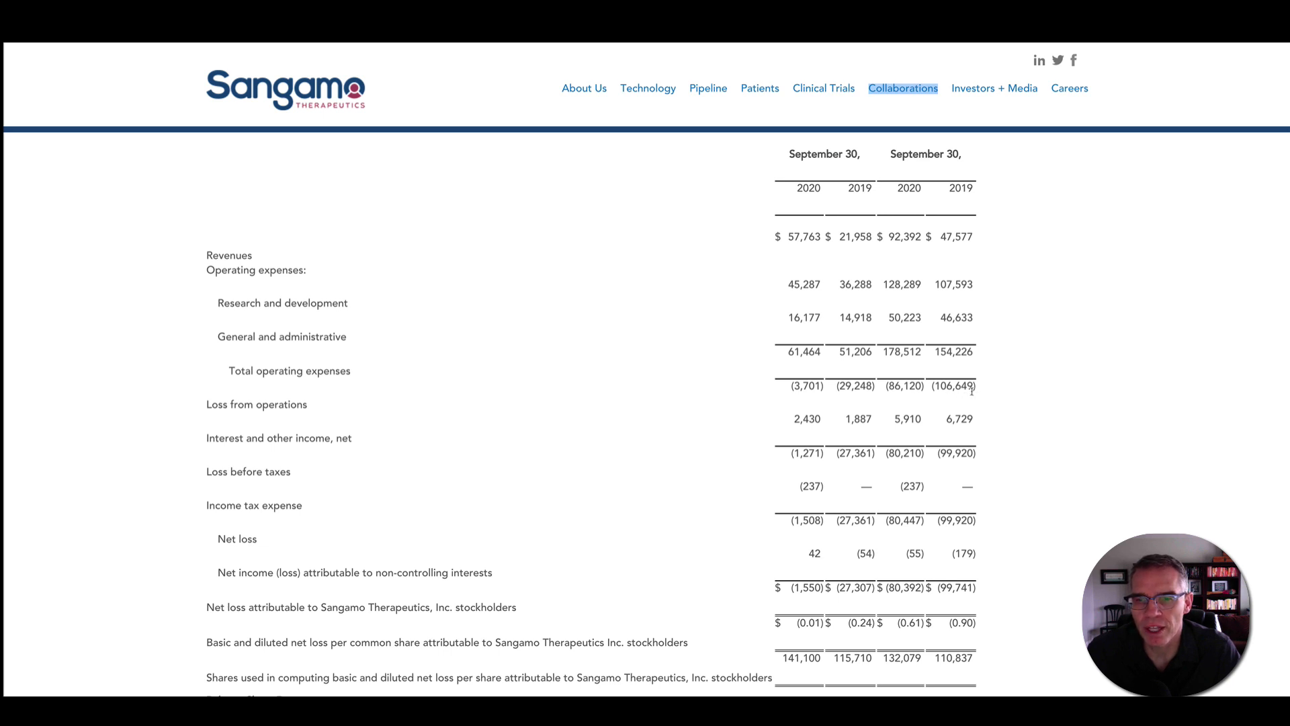
{"action": "mouse_move", "coordinate": [906, 400]}
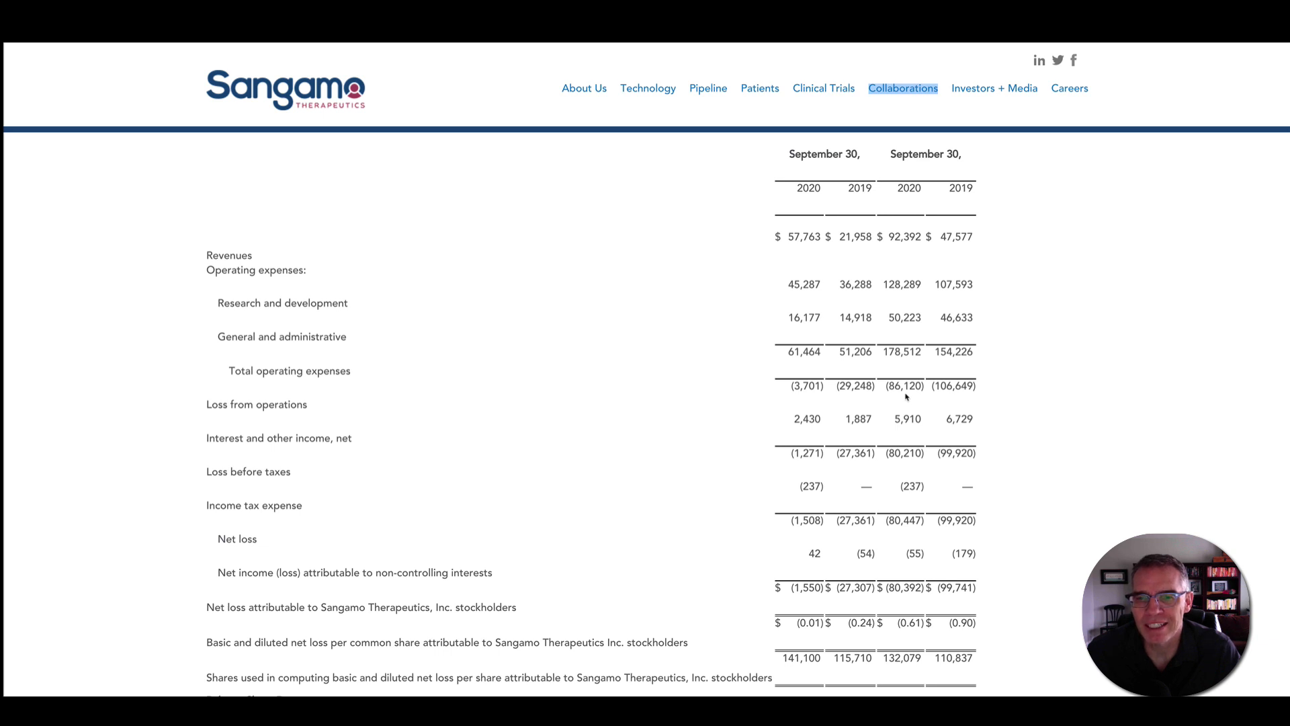
Step: Scroll down to the condensed consolidated statements of operations comparing 2020 and 2019
{"action": "scroll", "scroll_direction": "down", "scroll_amount": 3}
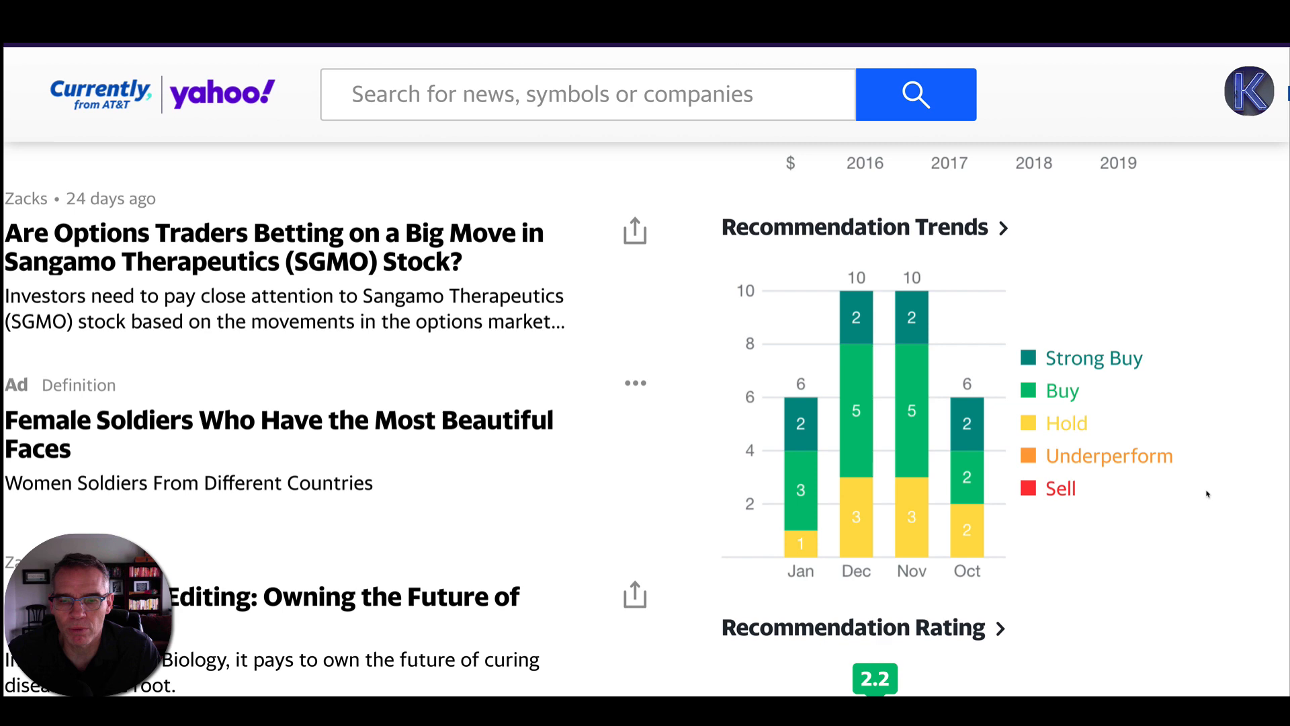
Step: Scroll SGMO's right column past Recommendation Trends and the 2.2 rating to Analyst Price Targets
{"action": "scroll", "scroll_direction": "down", "scroll_amount": 3}
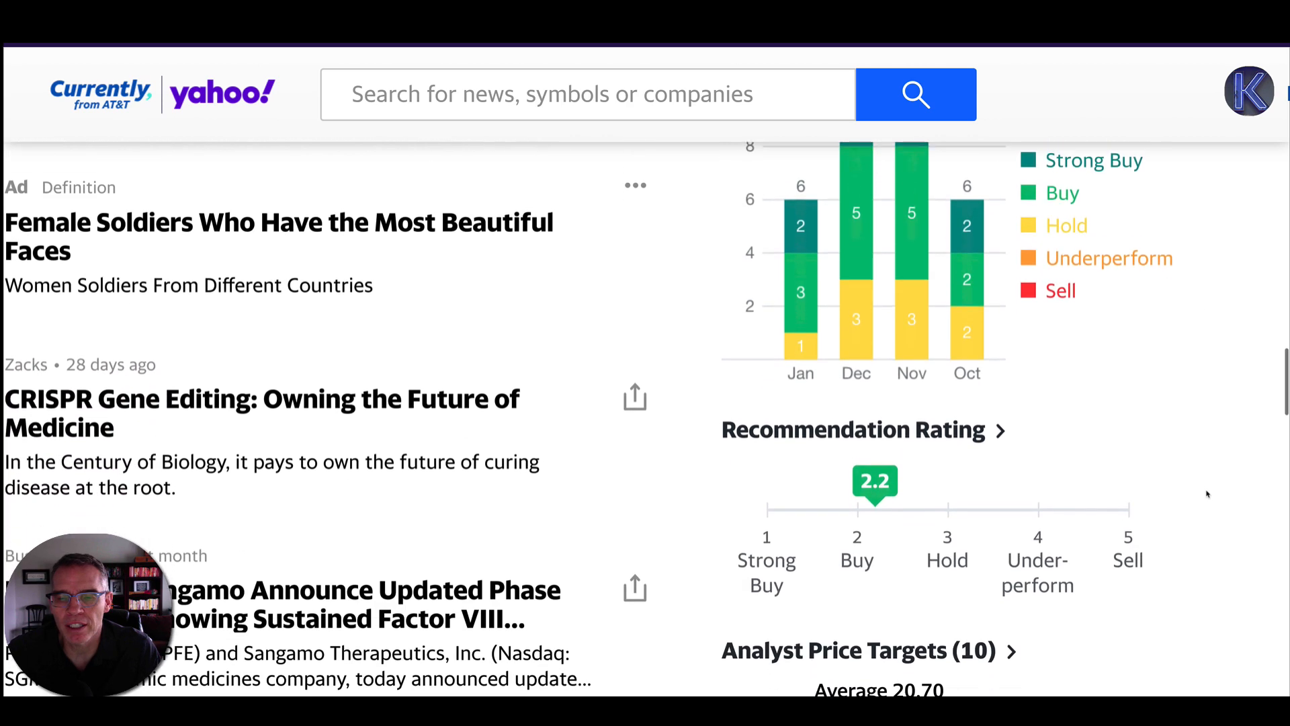
{"action": "scroll", "scroll_direction": "down", "scroll_amount": 3}
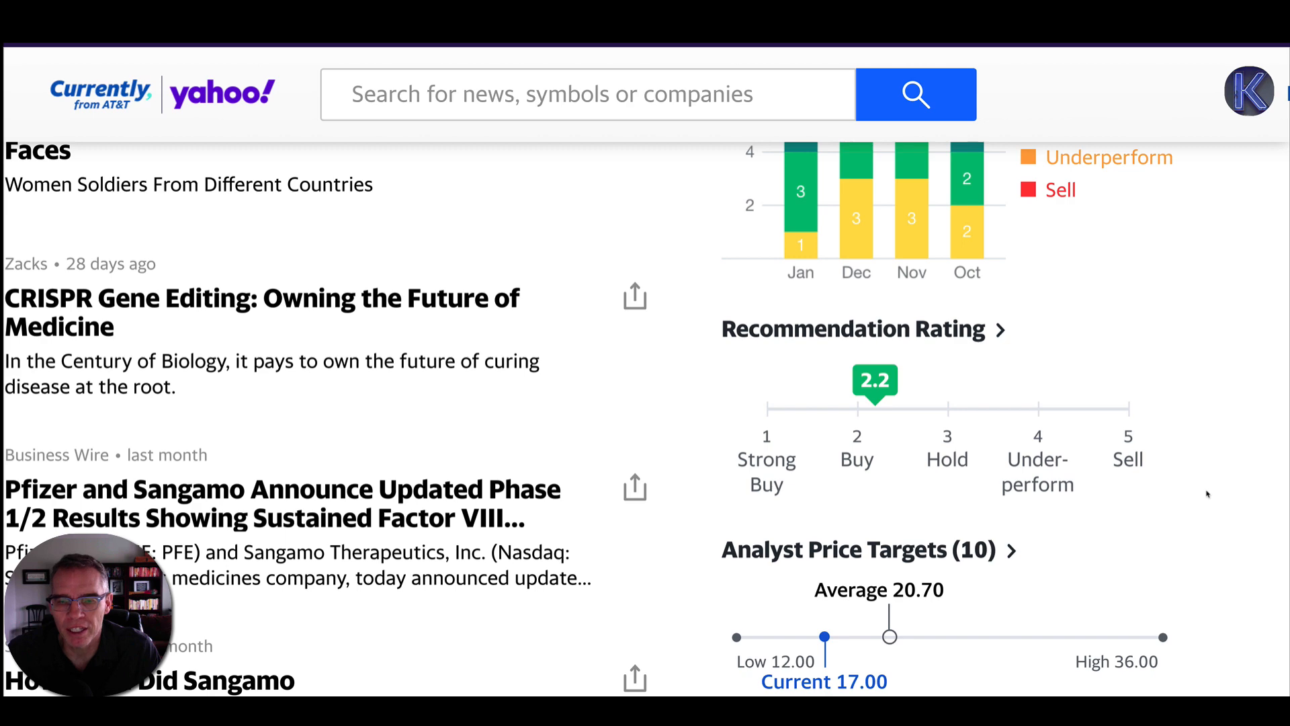
{"action": "scroll", "scroll_direction": "down", "scroll_amount": 3}
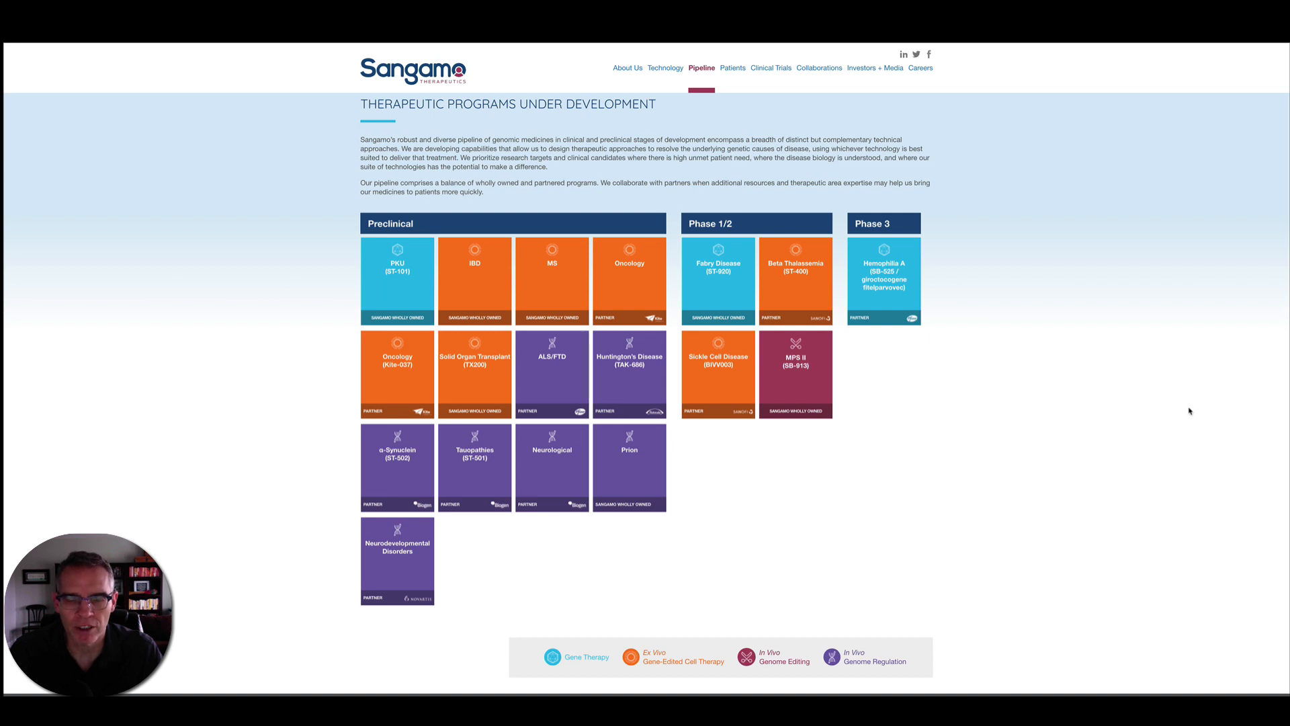
{"action": "mouse_move", "coordinate": [1087, 443]}
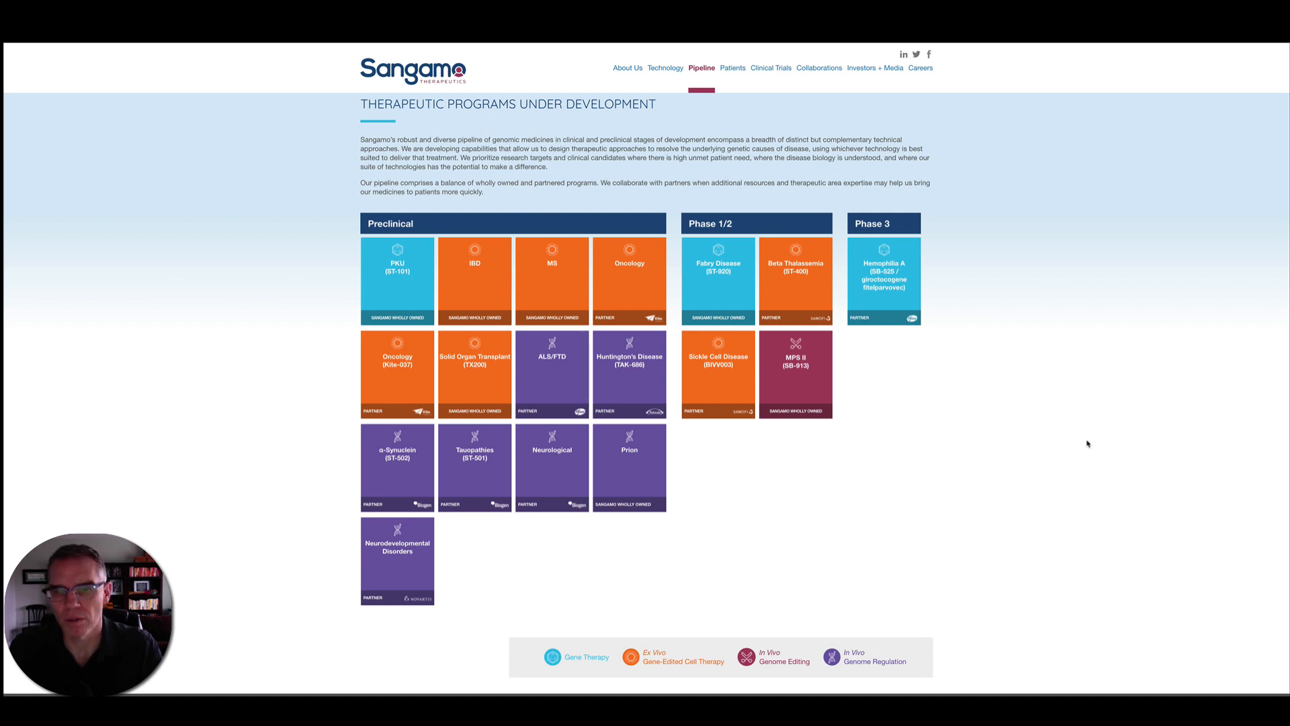